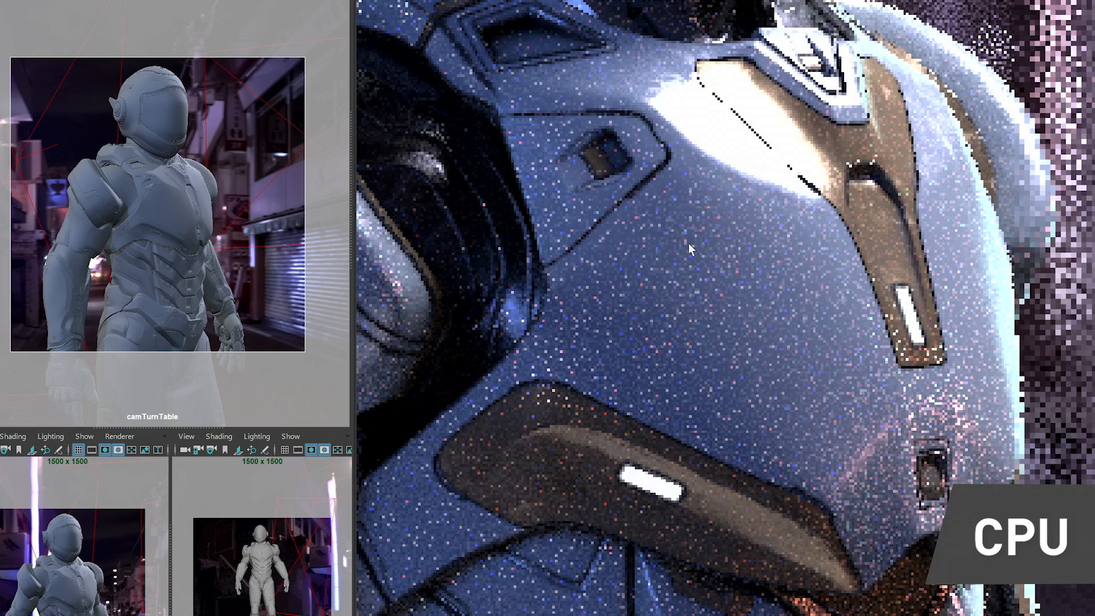
mouse_move(809, 422)
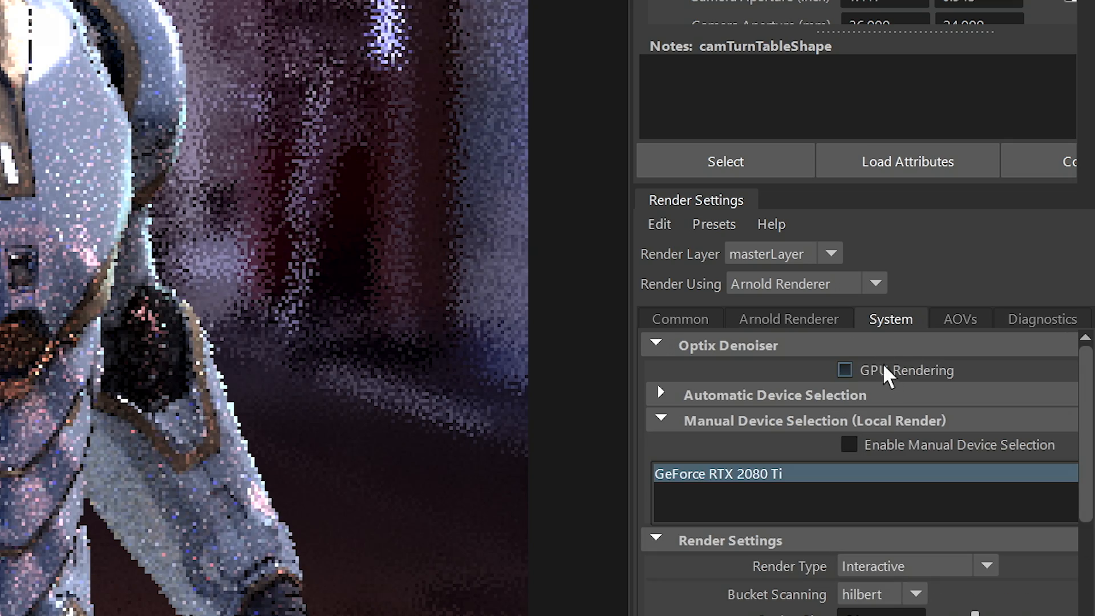
Enable Arnold GPU rendering in the System render settings for a cleaner helmet render
left_click(845, 369)
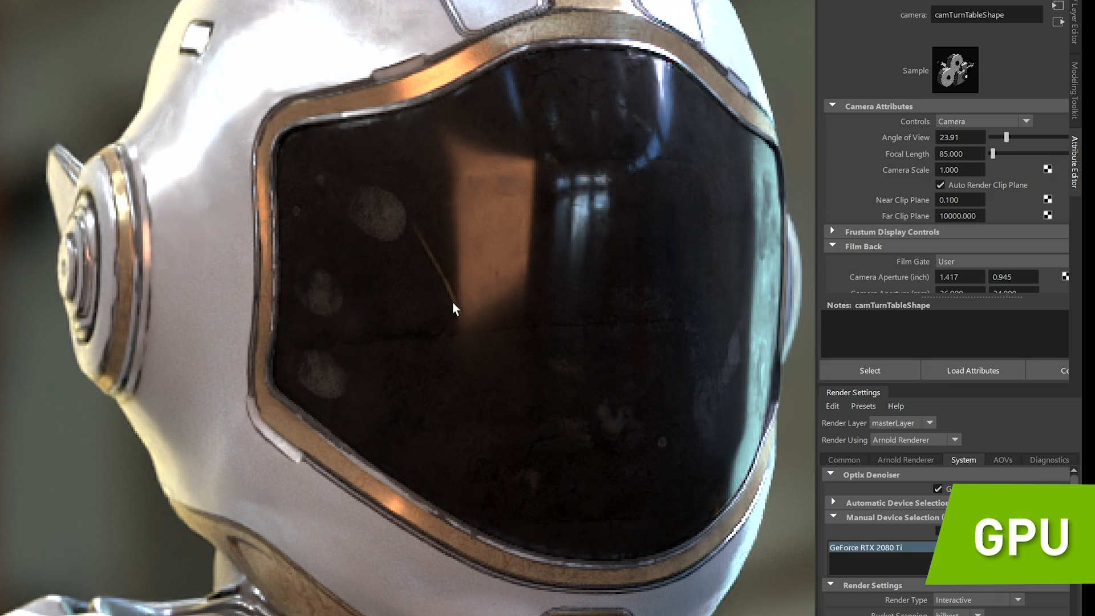
mouse_move(388, 607)
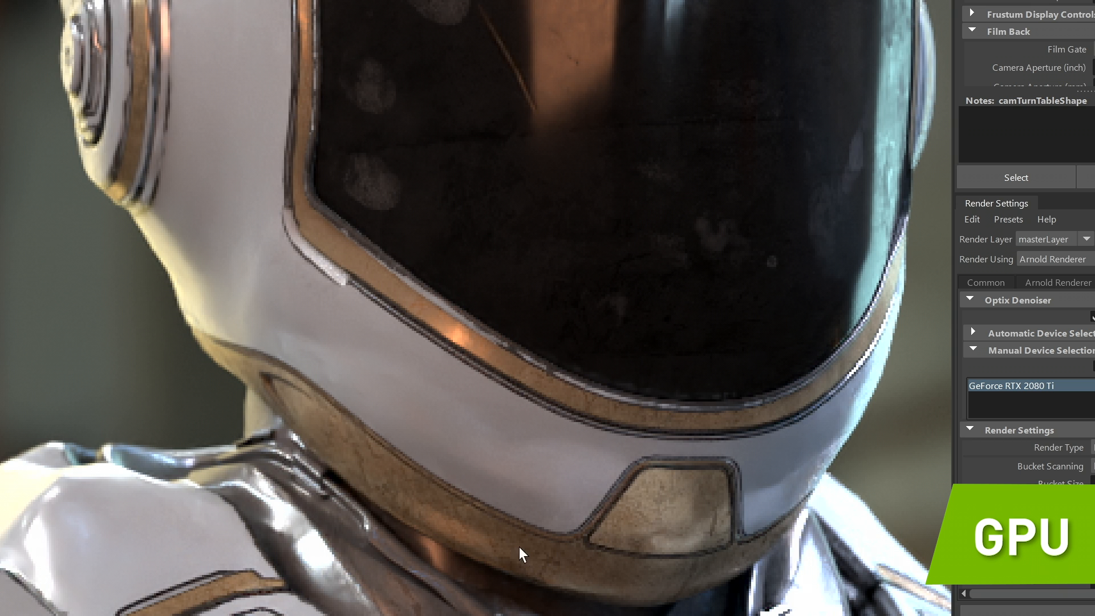
mouse_move(522, 554)
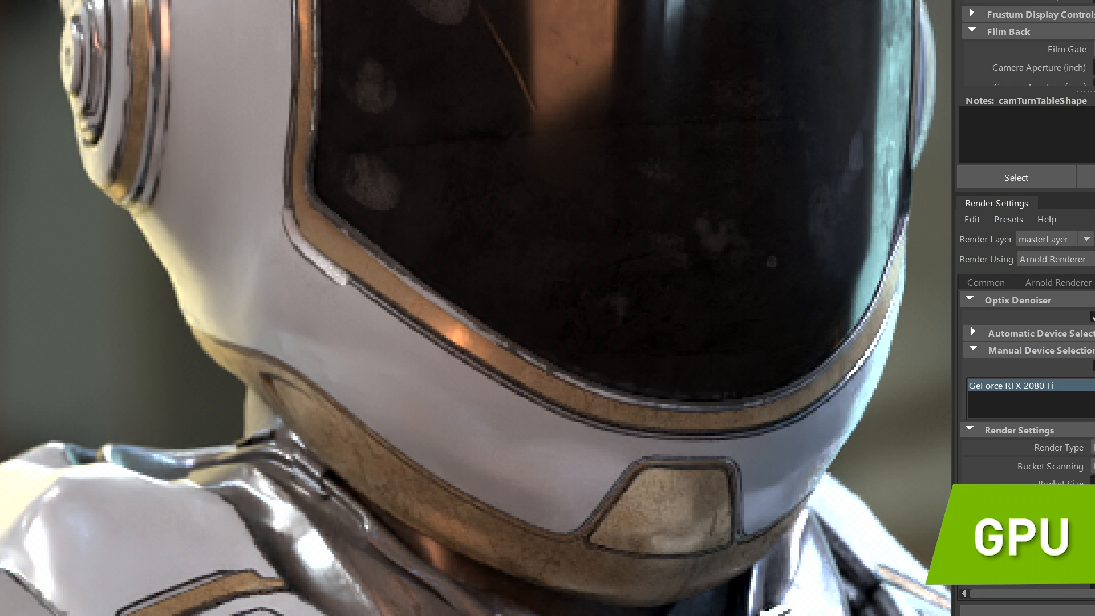